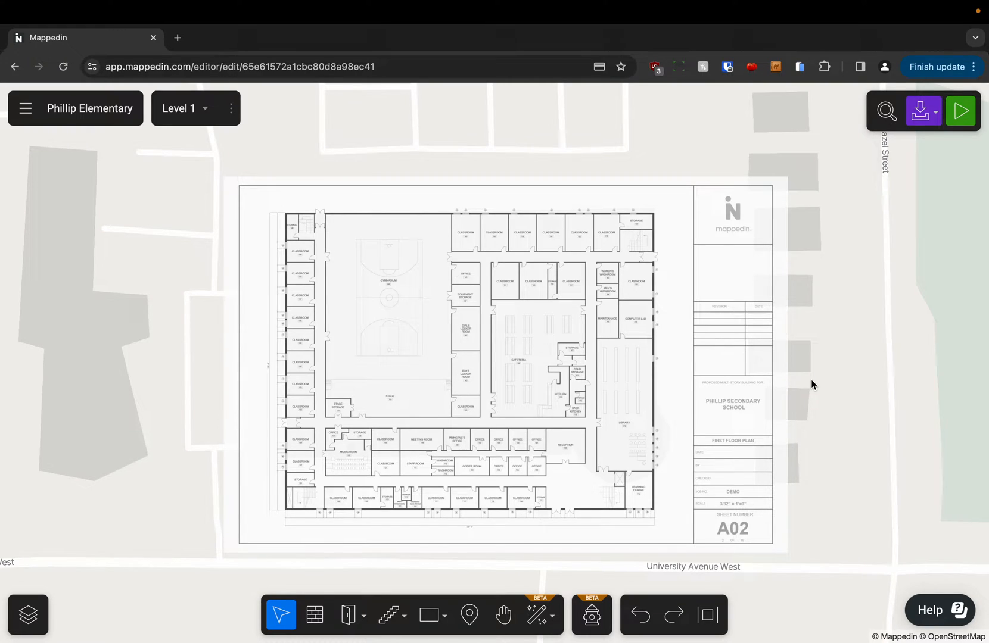
{"action": "mouse_move", "coordinate": [794, 390]}
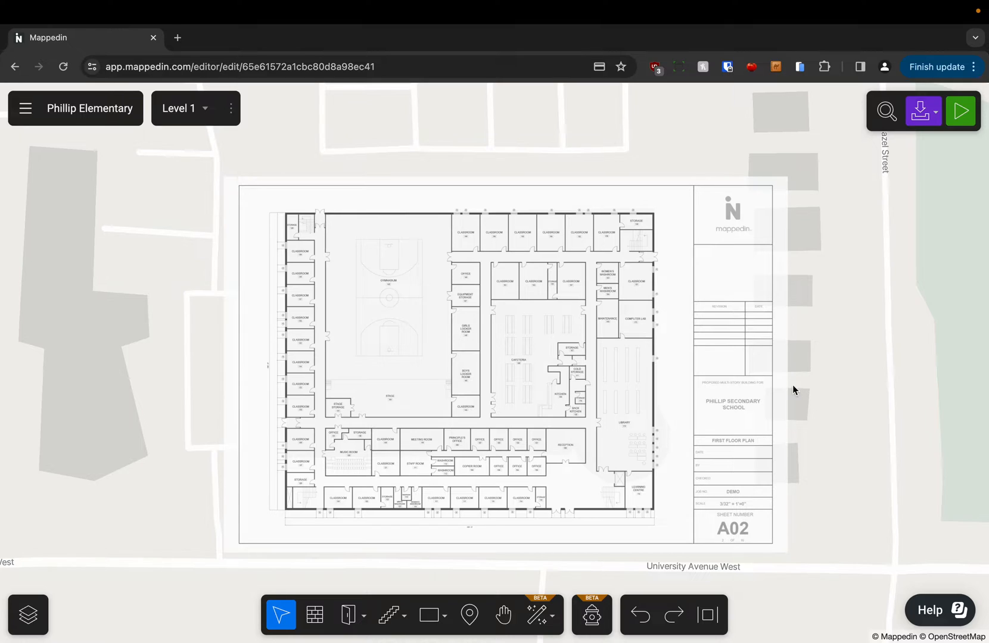
Step: Open the AI Mapping menu, with window and door detection switched on
{"action": "left_click", "coordinate": [537, 615]}
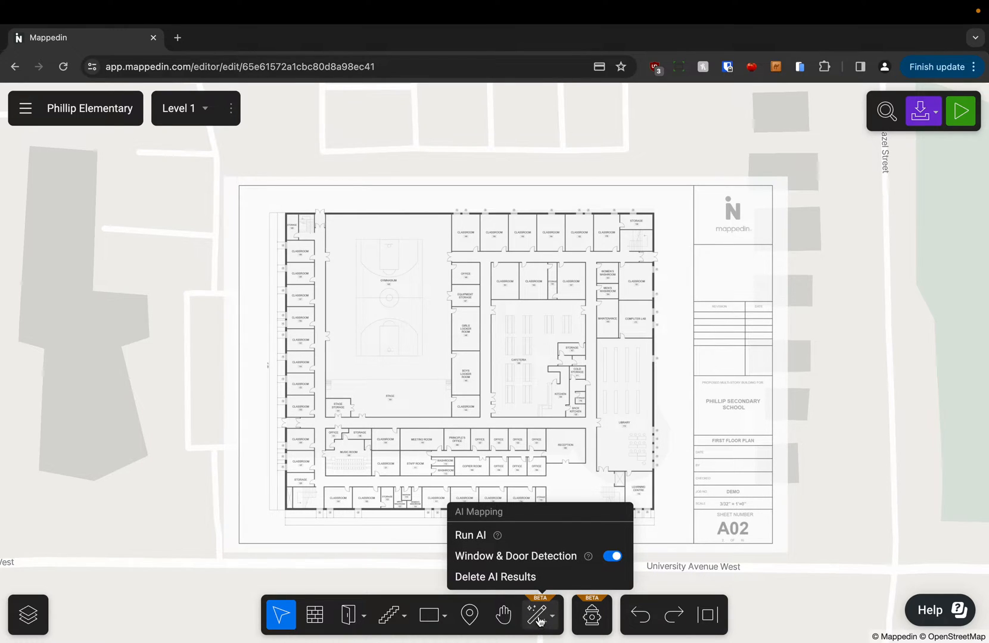
{"action": "mouse_move", "coordinate": [532, 543]}
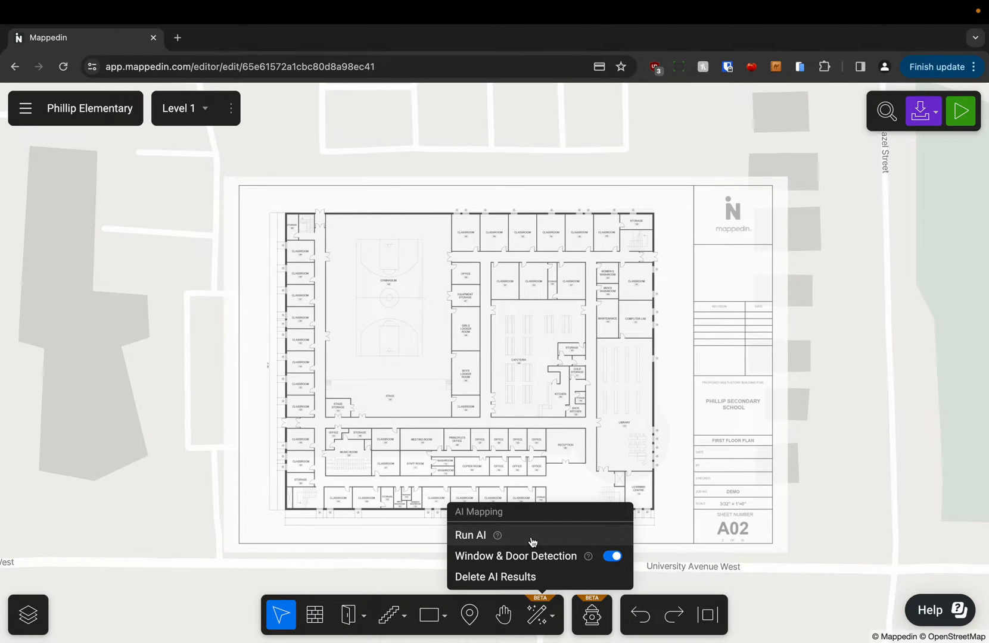
Step: Run AI mapping to trace walls, doors and windows across the Level 1 plan
{"action": "left_click", "coordinate": [470, 536]}
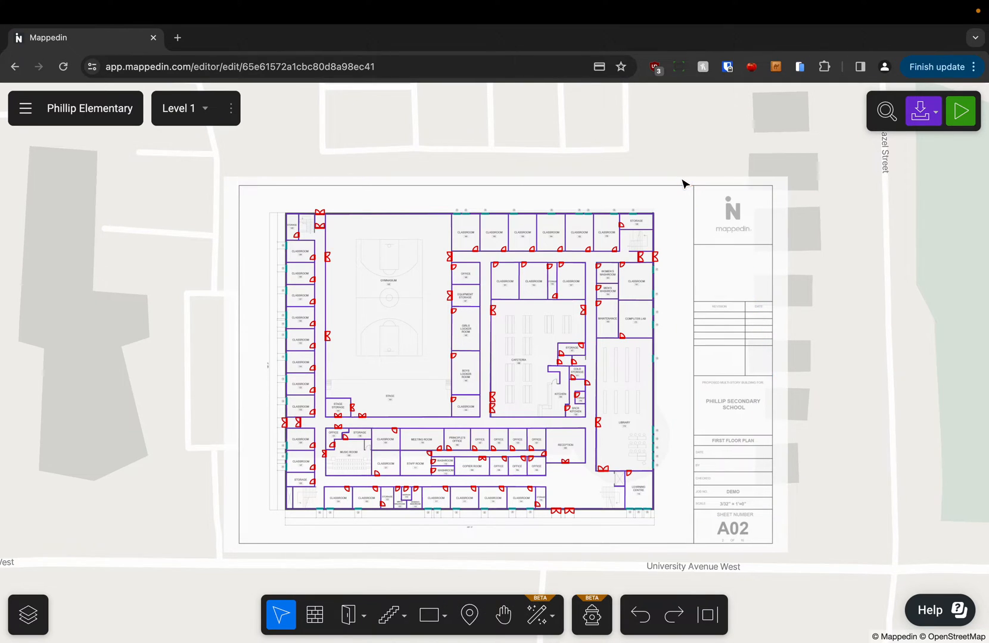
{"action": "mouse_move", "coordinate": [695, 308]}
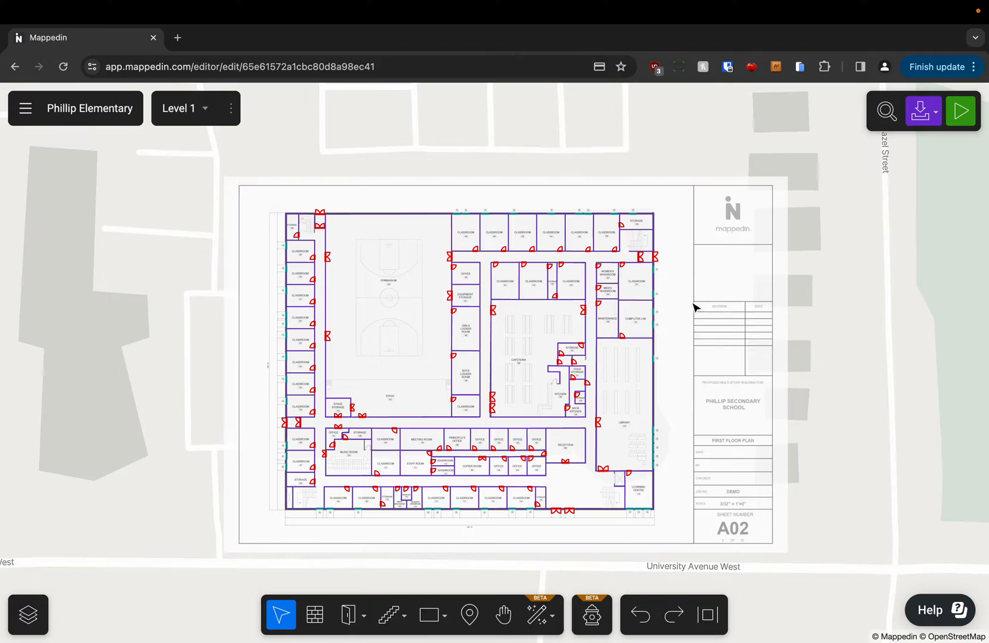
{"action": "scroll", "scroll_direction": "down", "scroll_amount": 3}
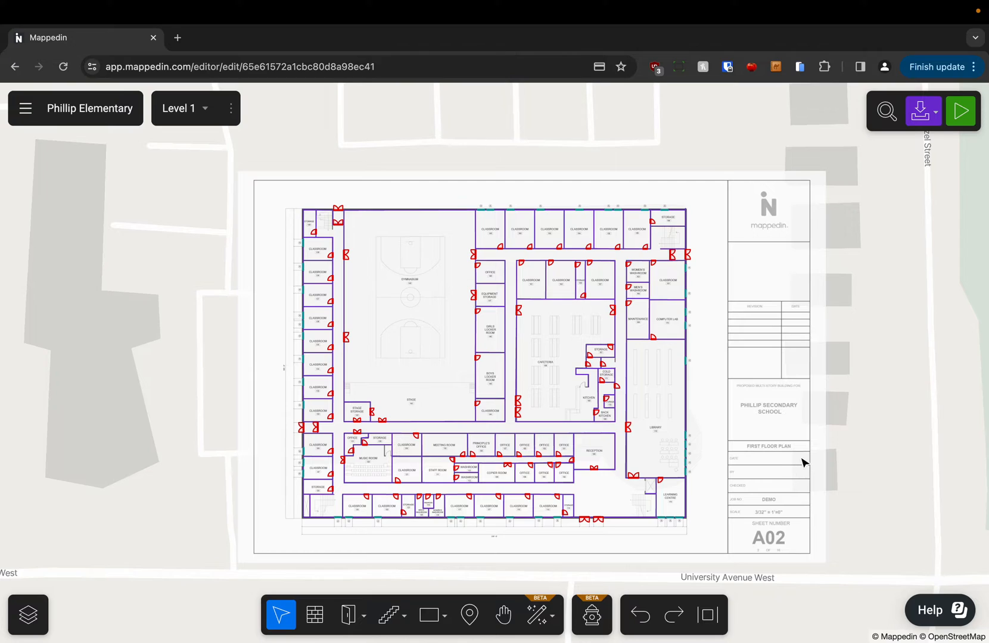
{"action": "mouse_move", "coordinate": [309, 134]}
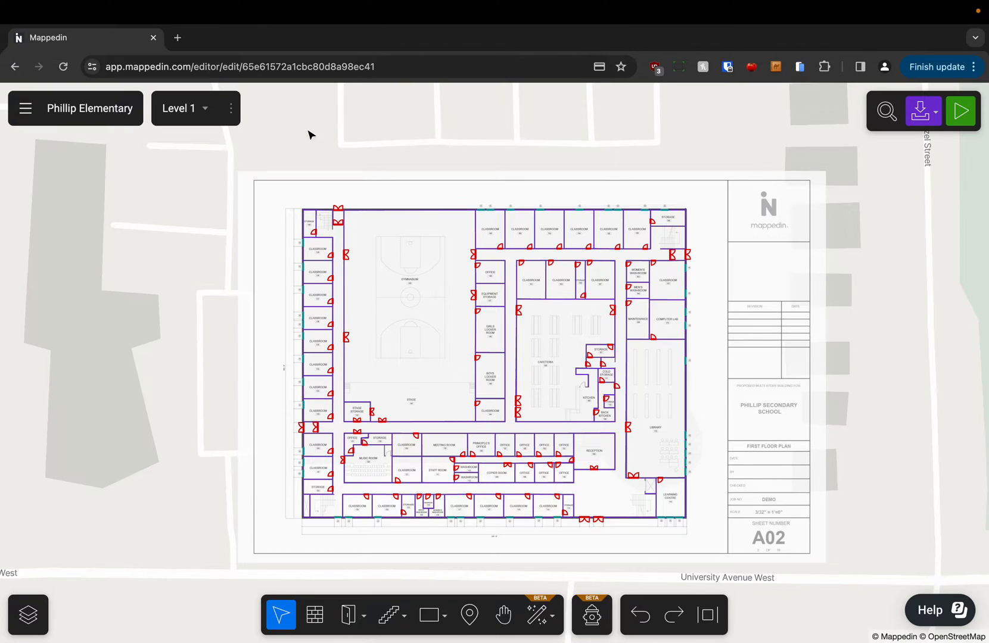
{"action": "left_click", "coordinate": [185, 108]}
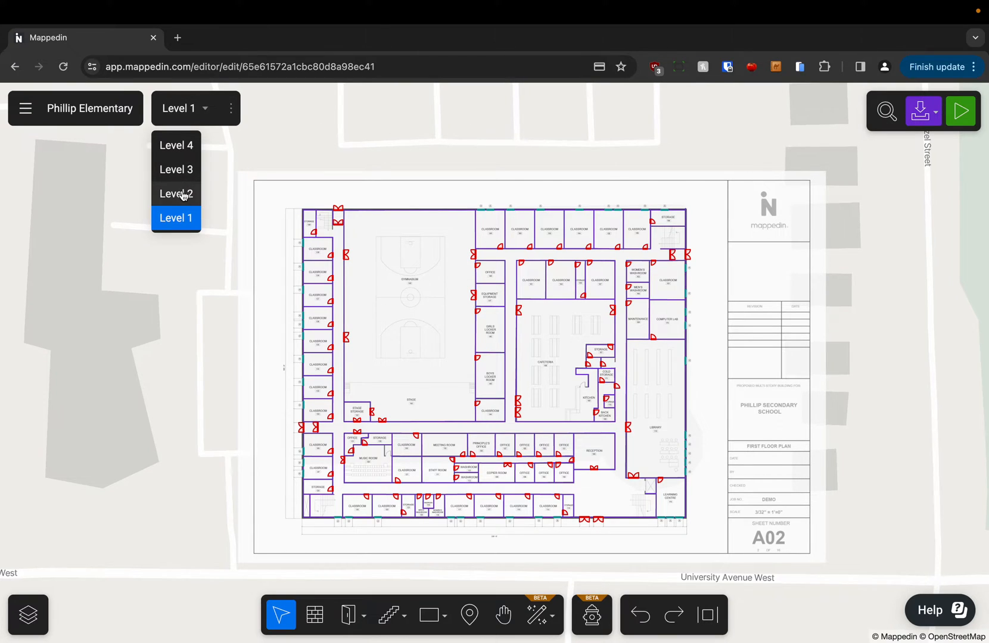
{"action": "left_click", "coordinate": [176, 194]}
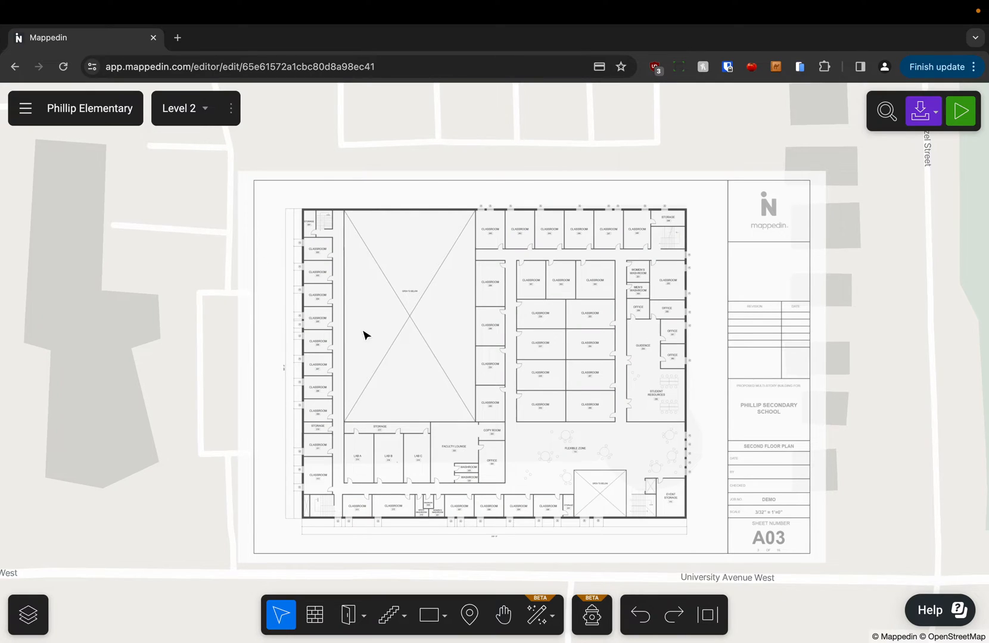
{"action": "mouse_move", "coordinate": [291, 278]}
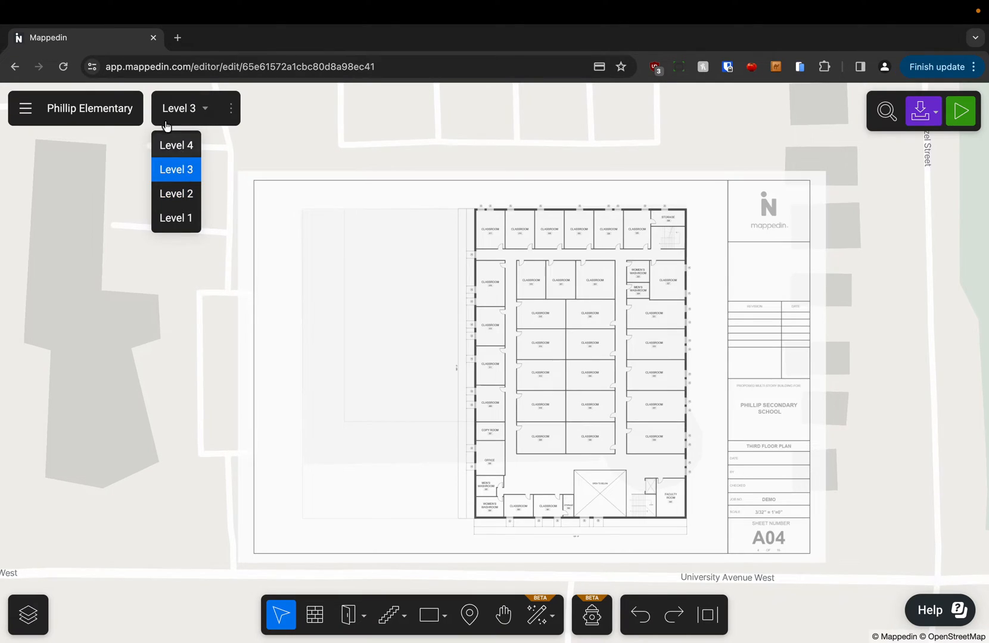
{"action": "left_click", "coordinate": [176, 218]}
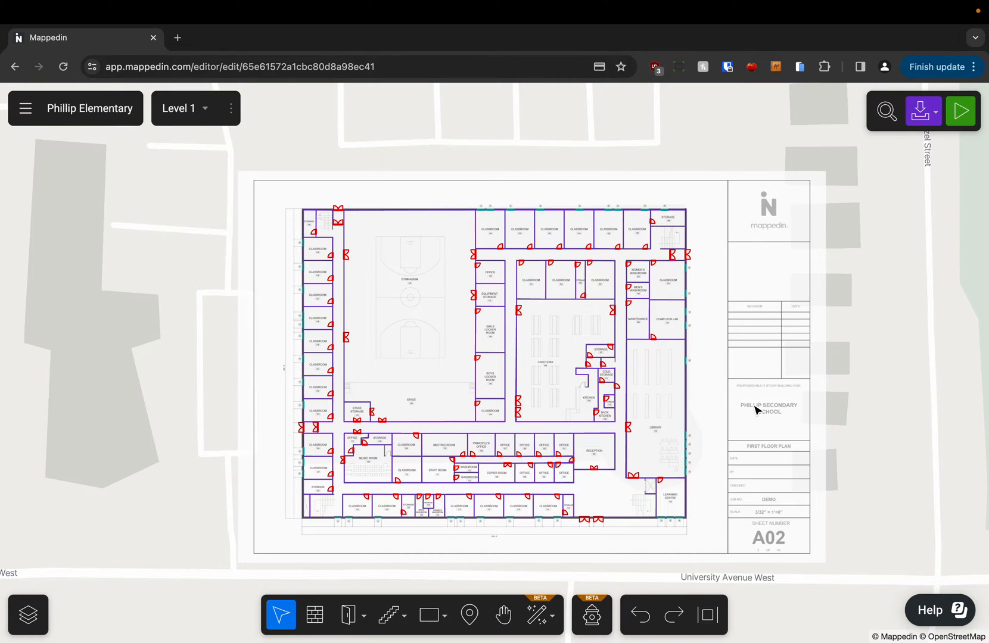
{"action": "mouse_move", "coordinate": [732, 432]}
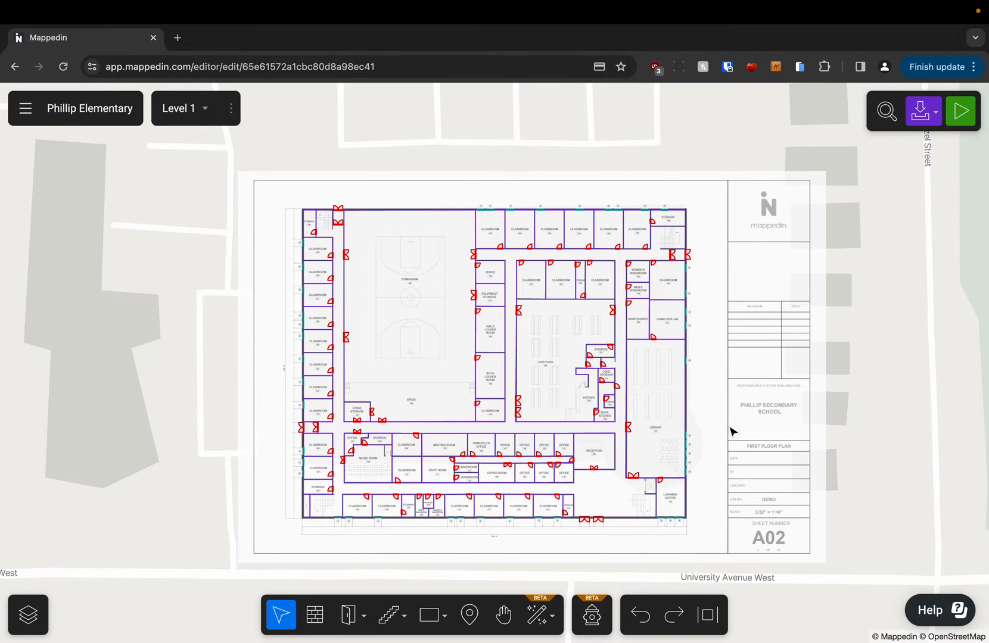
{"action": "mouse_move", "coordinate": [742, 437]}
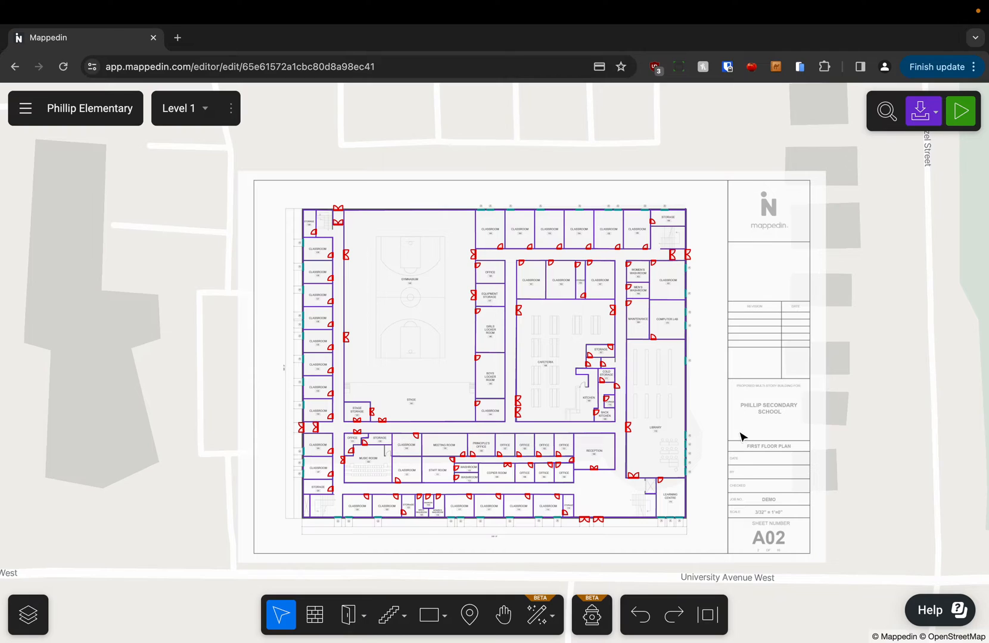
{"action": "mouse_move", "coordinate": [567, 565]}
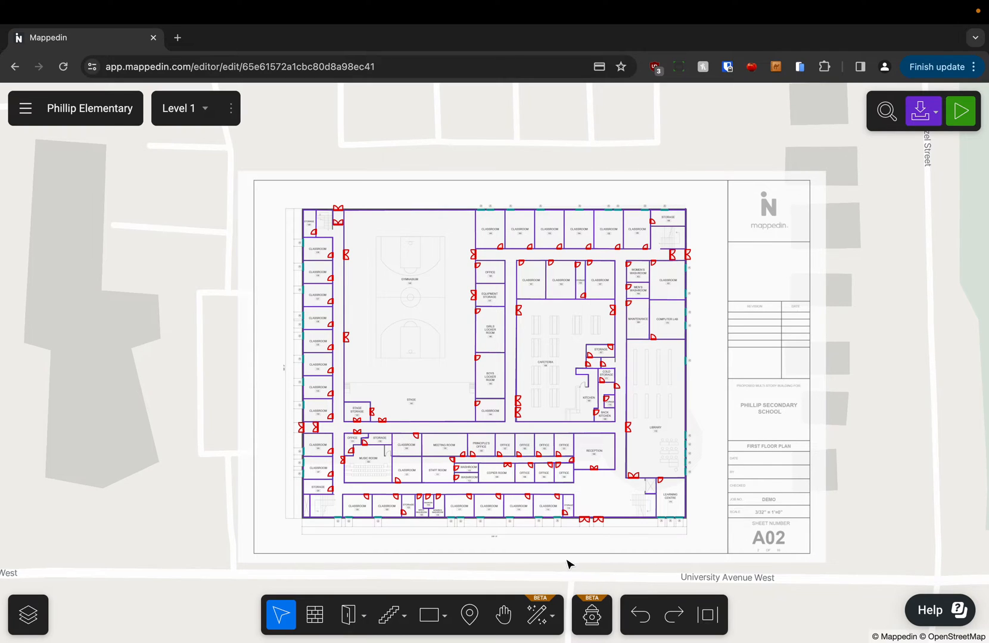
Step: Delete all AI-generated walls, doors and windows and confirm the geometry deletion
{"action": "left_click", "coordinate": [539, 615]}
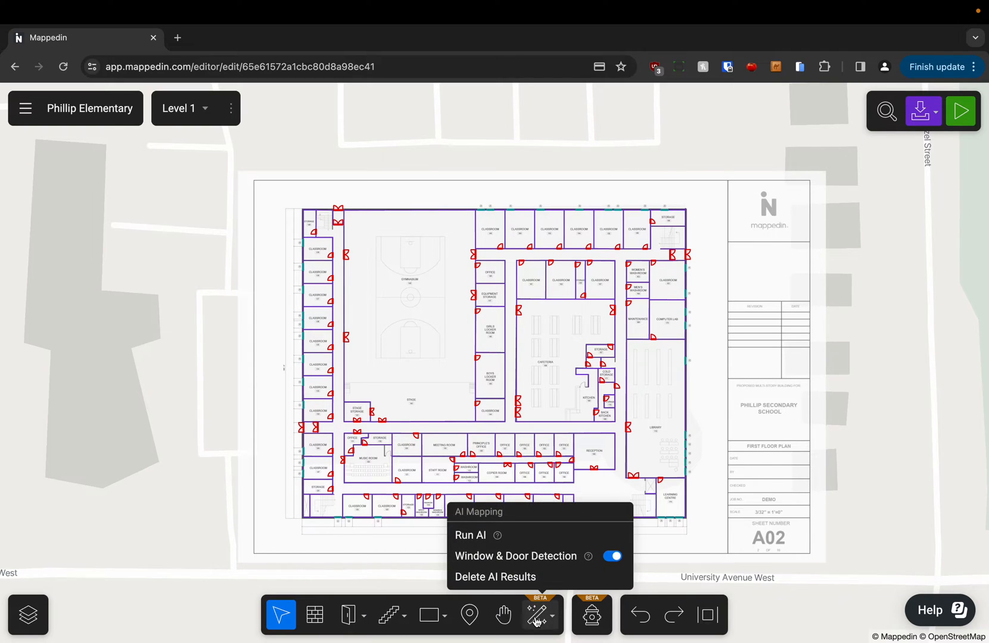
{"action": "left_click", "coordinate": [493, 576]}
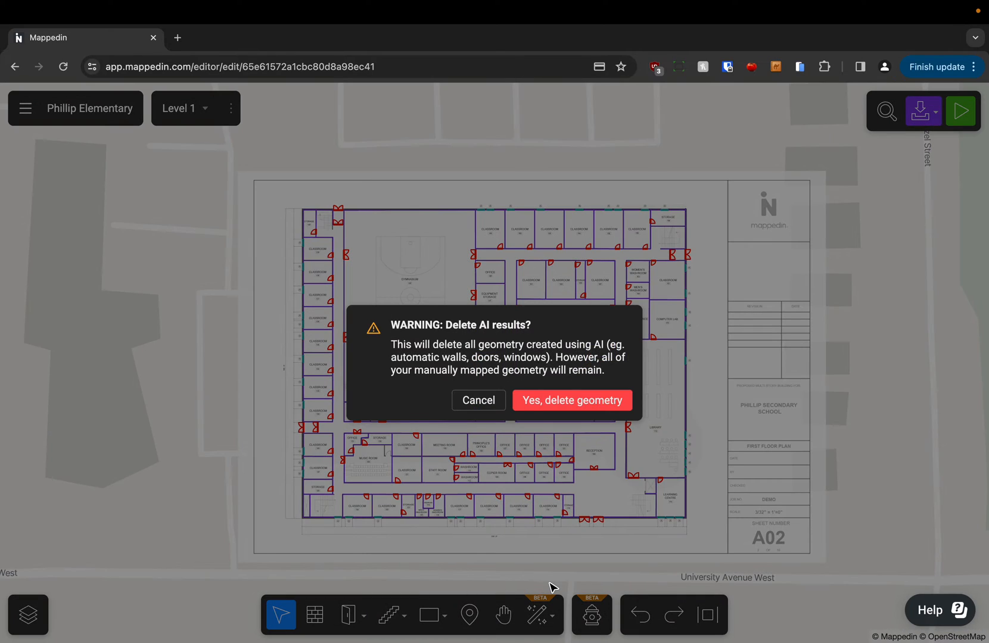
{"action": "mouse_move", "coordinate": [558, 521]}
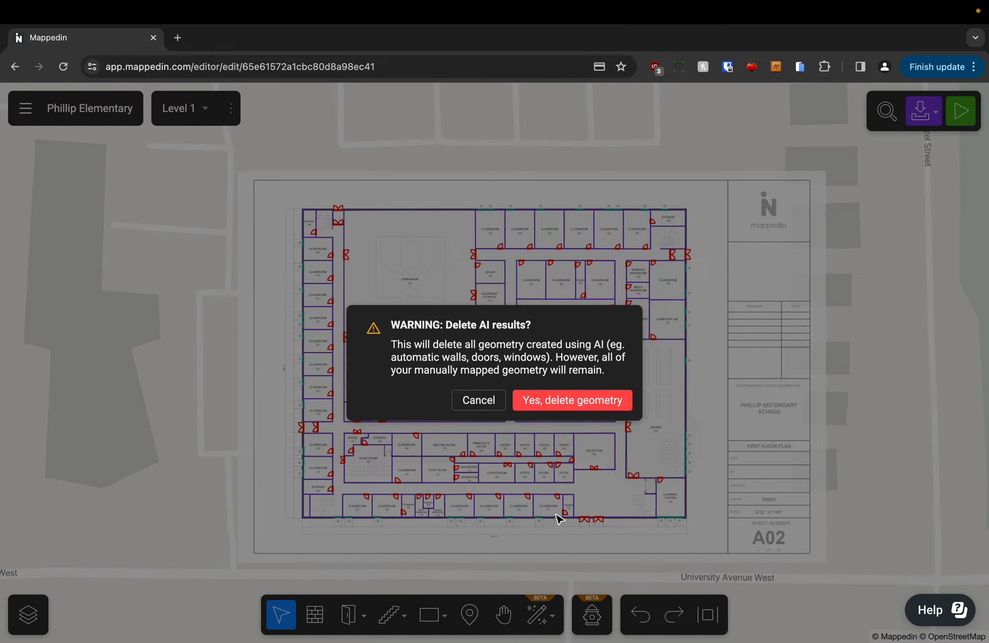
{"action": "mouse_move", "coordinate": [579, 498]}
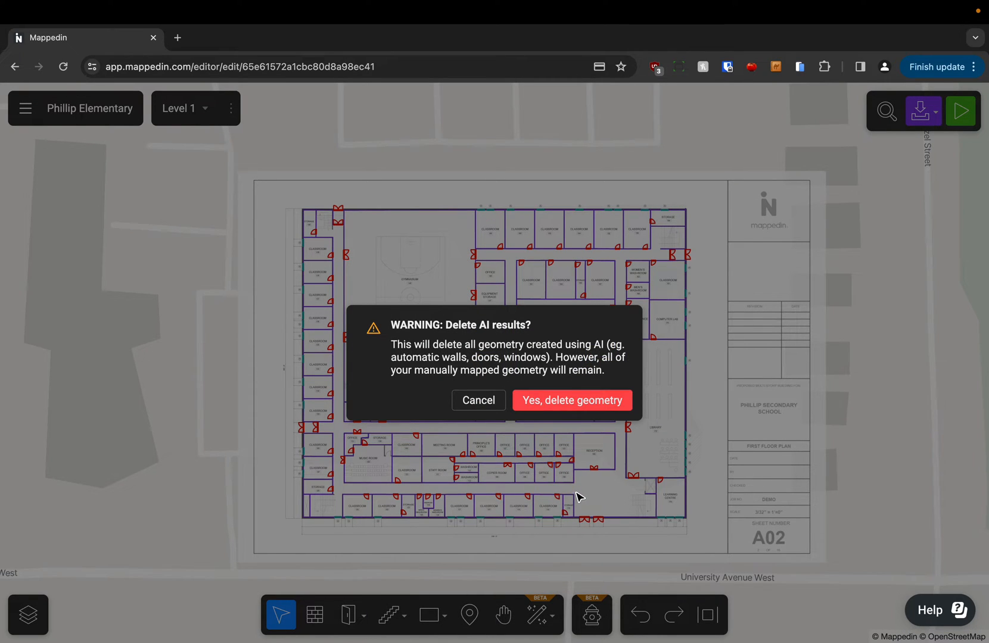
{"action": "mouse_move", "coordinate": [590, 409]}
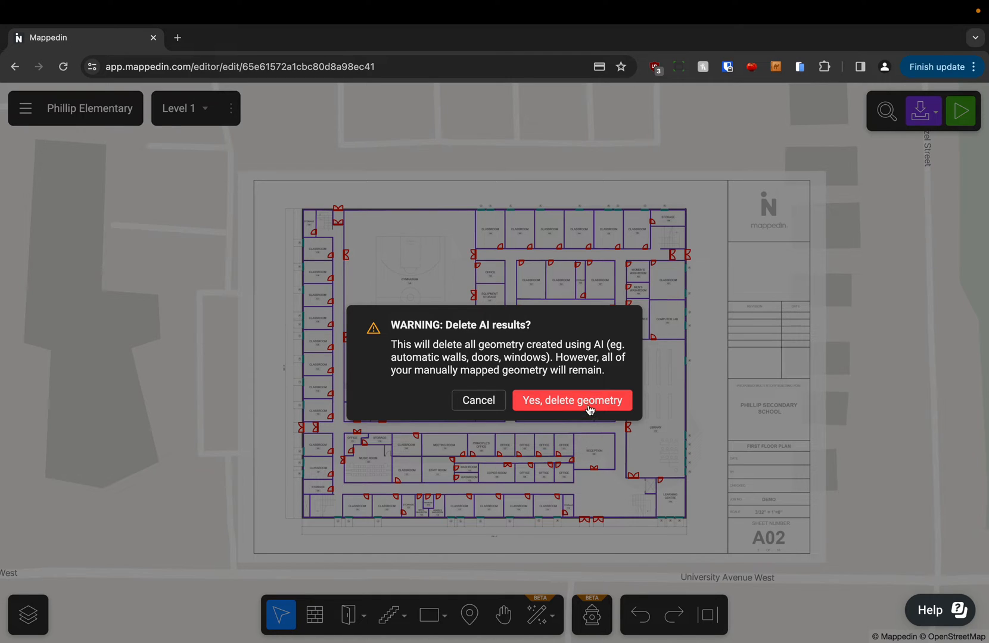
{"action": "left_click", "coordinate": [572, 400]}
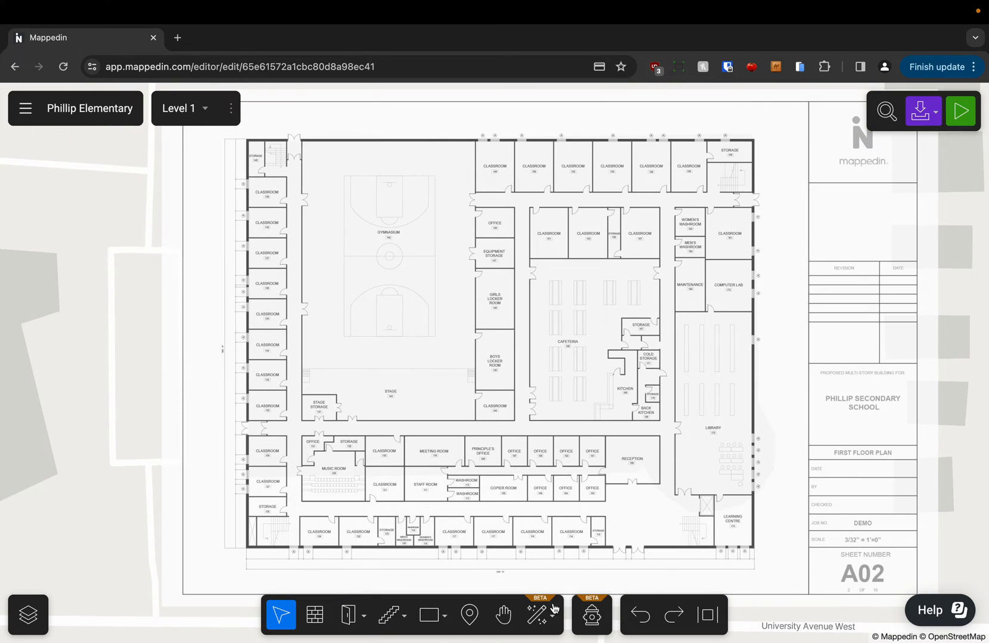
{"action": "left_click", "coordinate": [538, 616]}
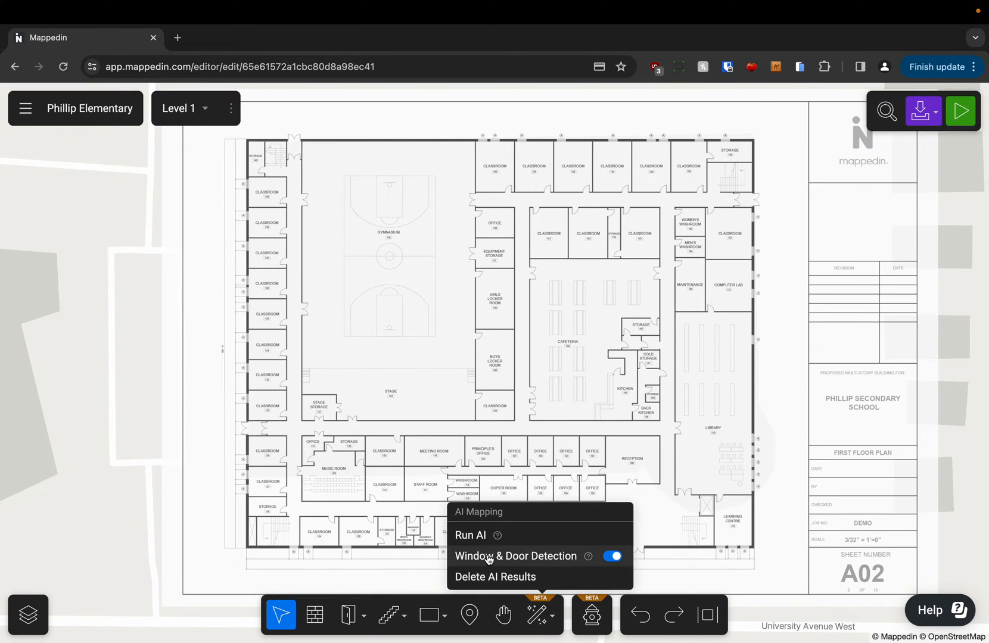
{"action": "mouse_move", "coordinate": [569, 561]}
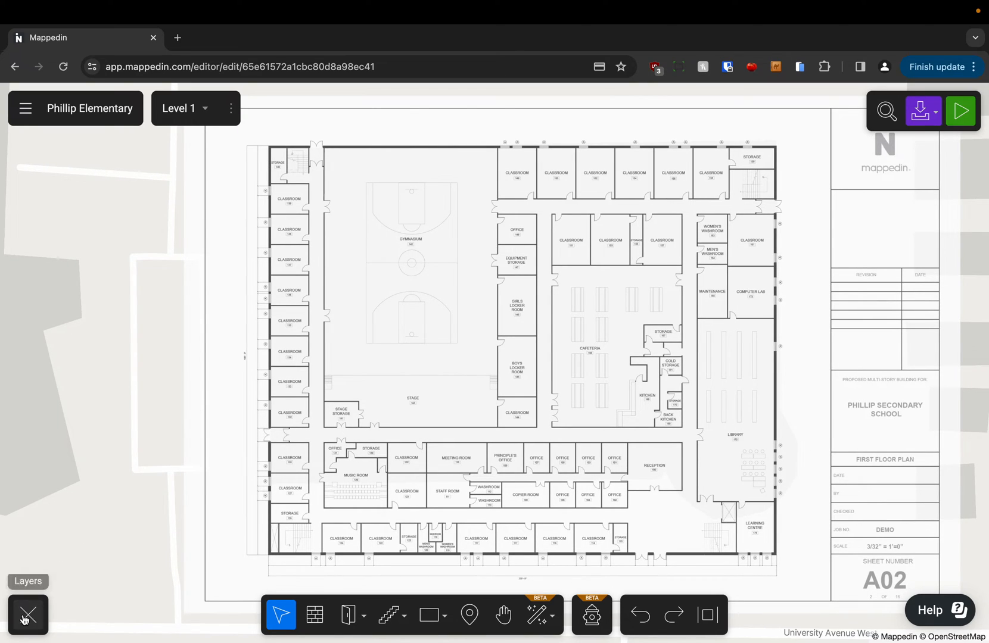
{"action": "left_click", "coordinate": [26, 615]}
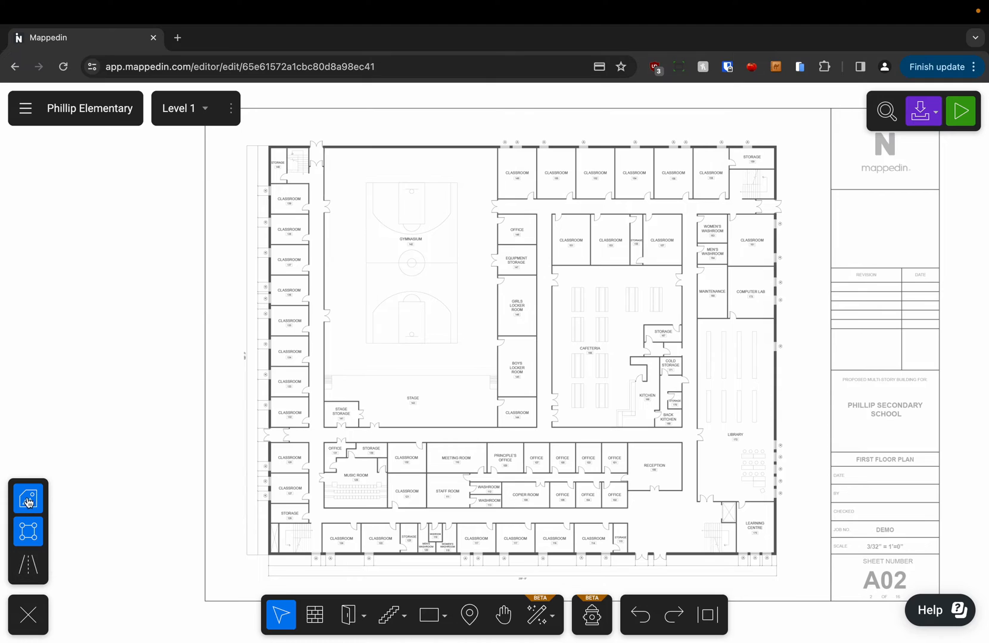
{"action": "left_click", "coordinate": [29, 500]}
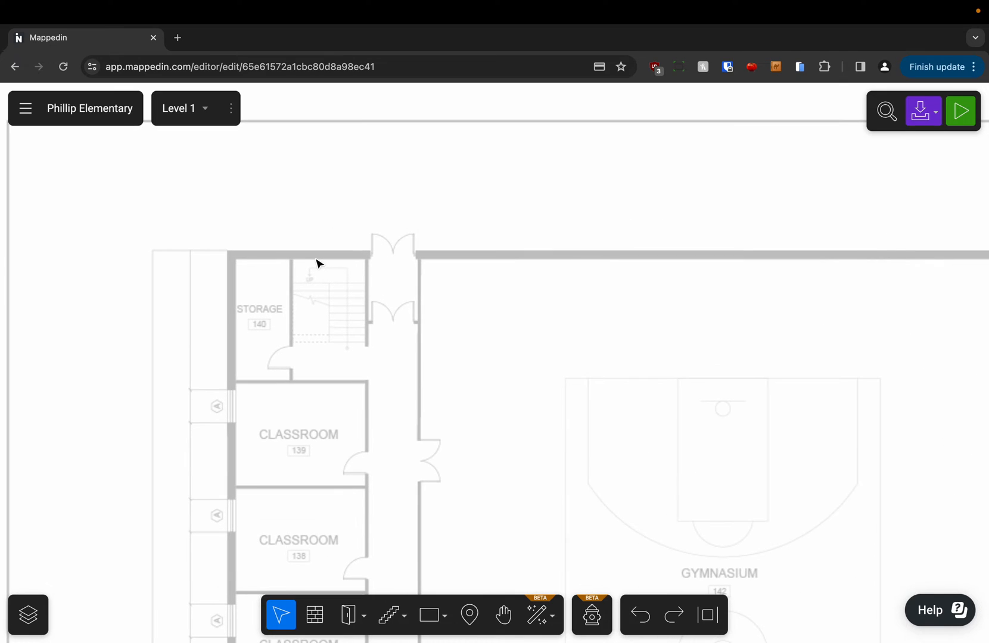
Step: Draw a wall along the building's top edge, then undo it
{"action": "left_click", "coordinate": [314, 615]}
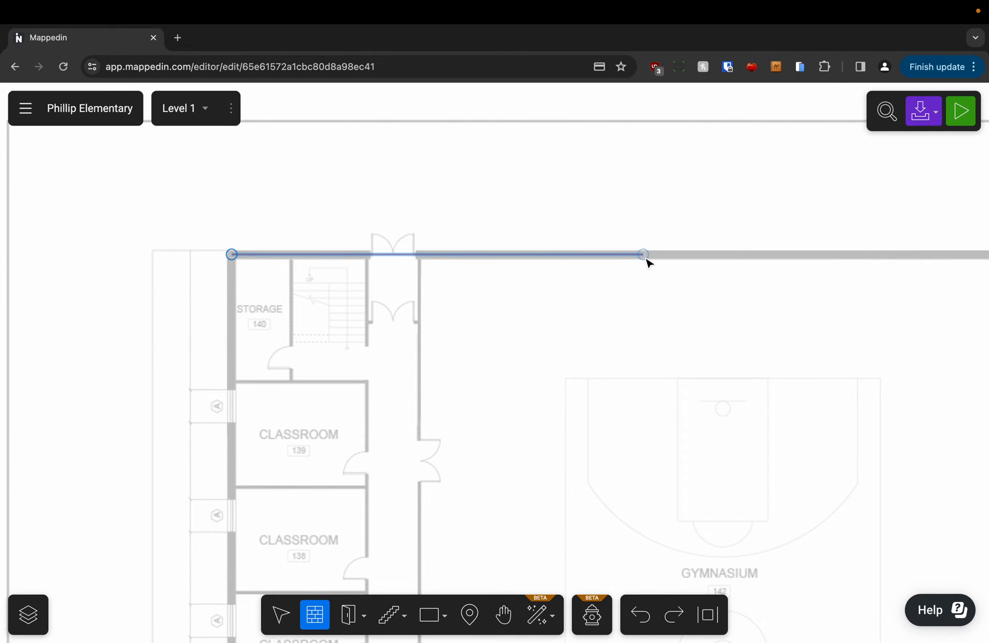
{"action": "left_click_drag", "start_coordinate": [644, 255], "coordinate": [651, 254]}
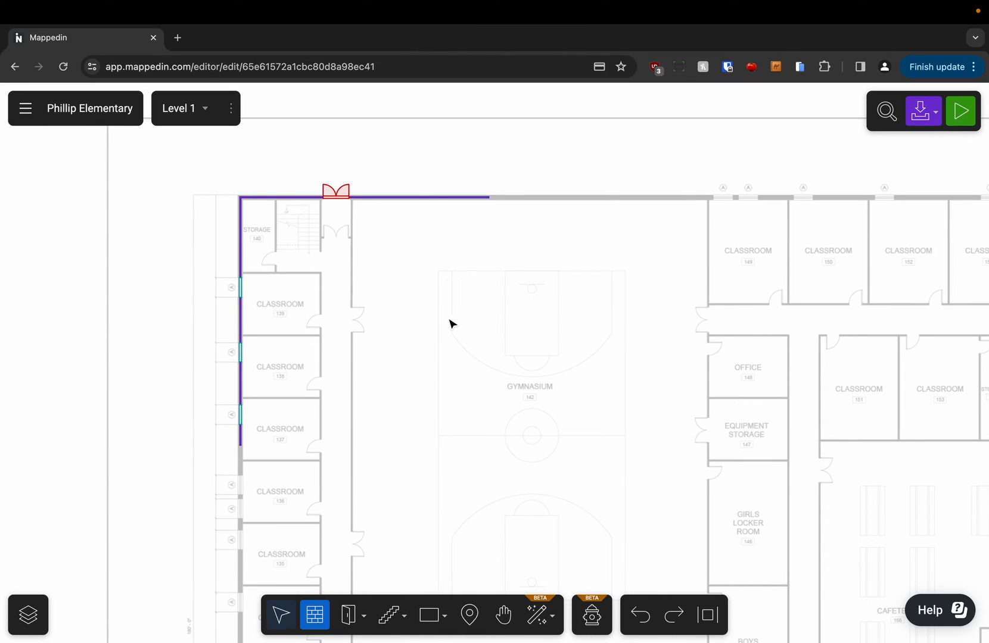
{"action": "left_click", "coordinate": [282, 615]}
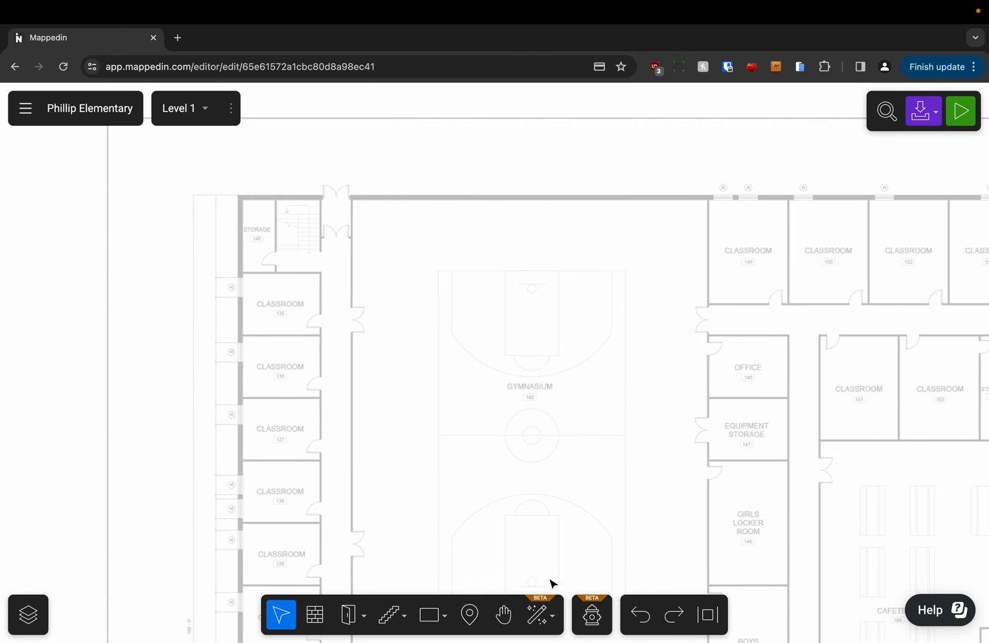
Step: Toggle Window & Door Detection in AI Mapping, then reselect the Wall tool
{"action": "left_click", "coordinate": [537, 616]}
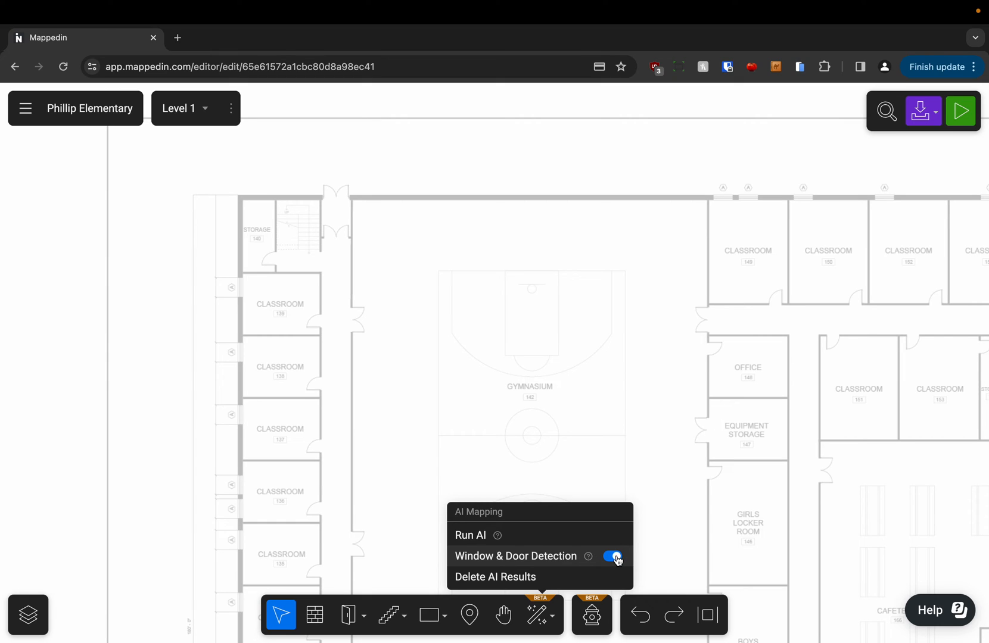
{"action": "left_click", "coordinate": [612, 557]}
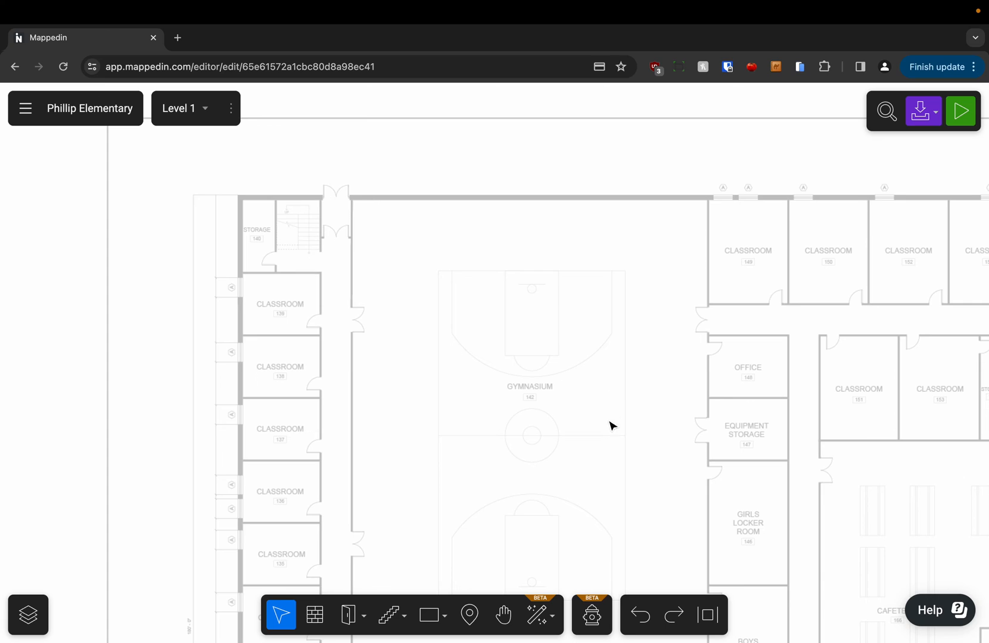
{"action": "left_click", "coordinate": [536, 616]}
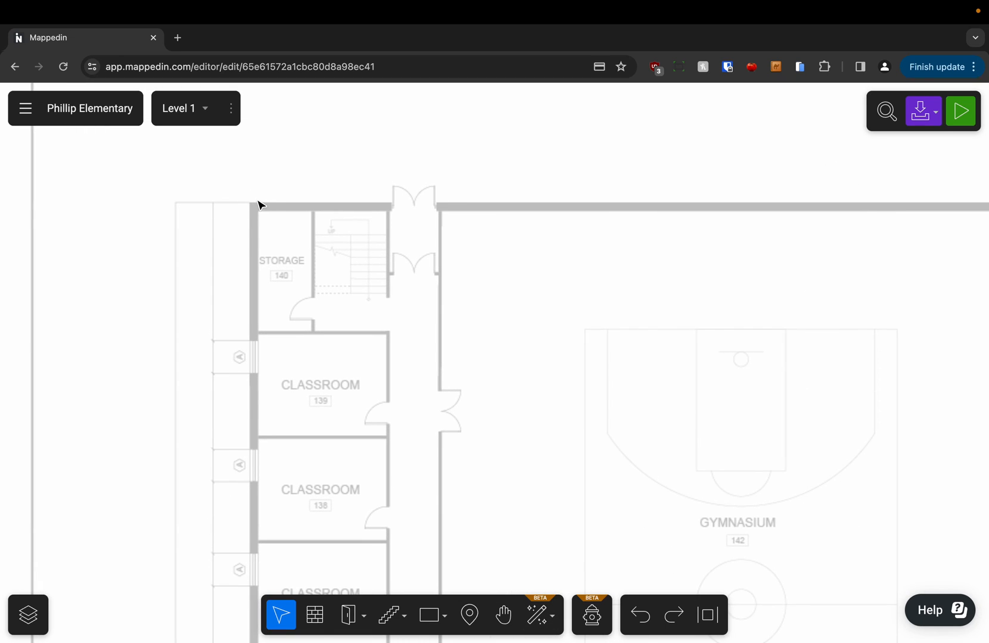
{"action": "left_click", "coordinate": [314, 615]}
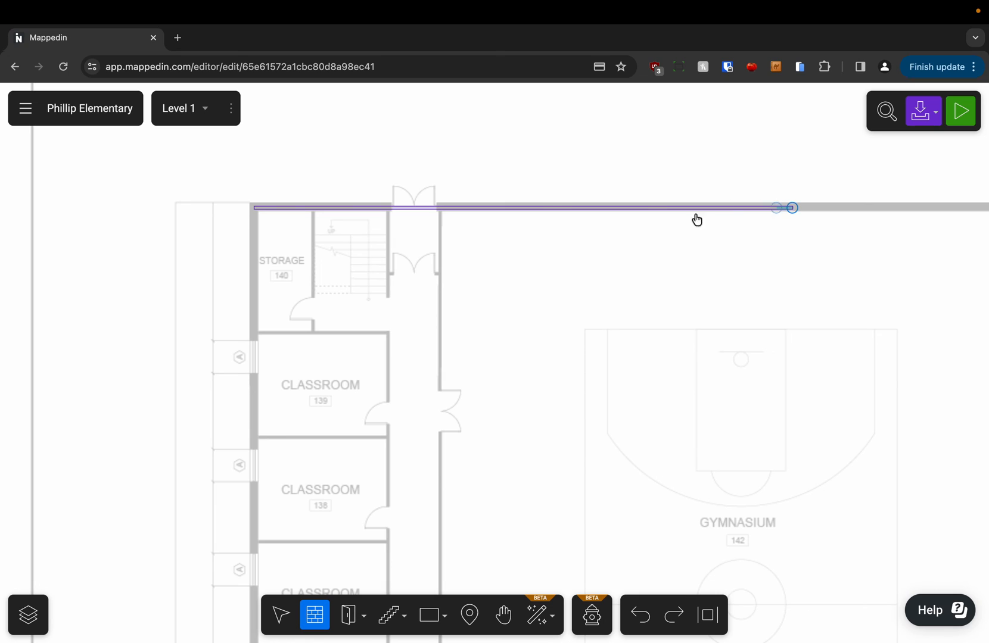